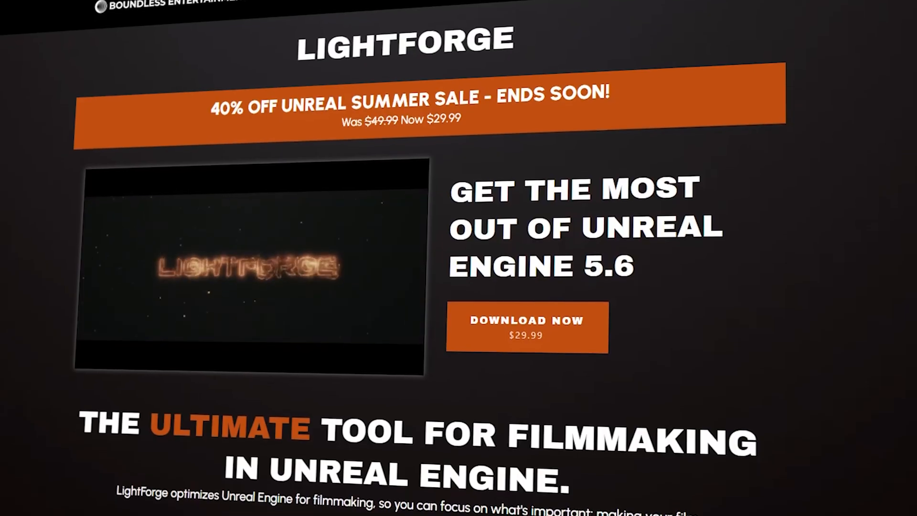
scroll("down", 3)
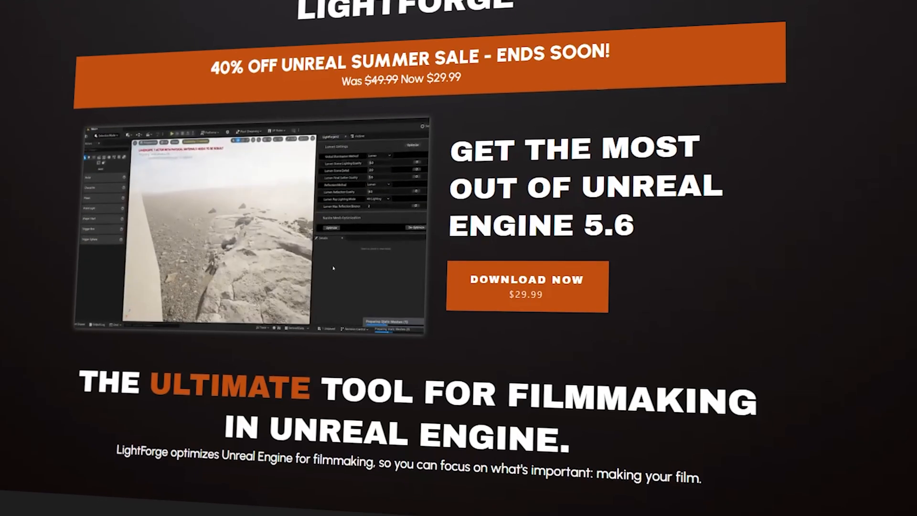
scroll("down", 3)
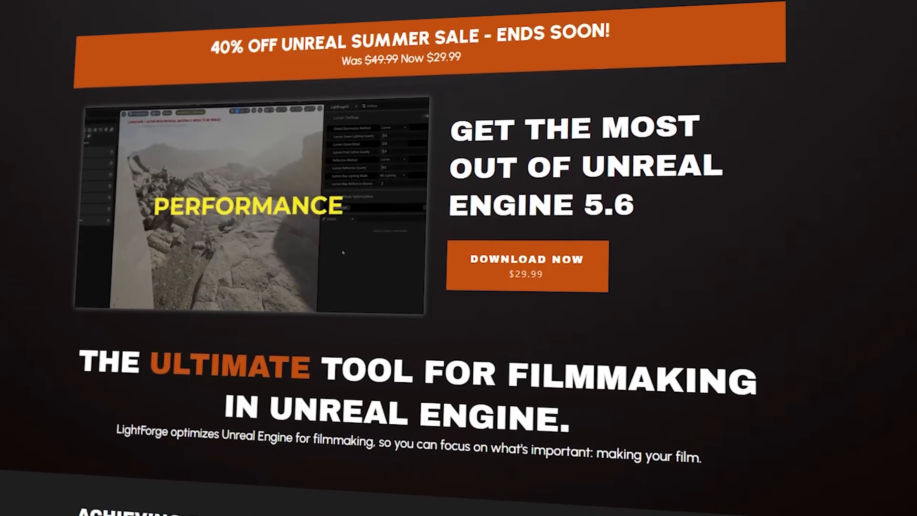